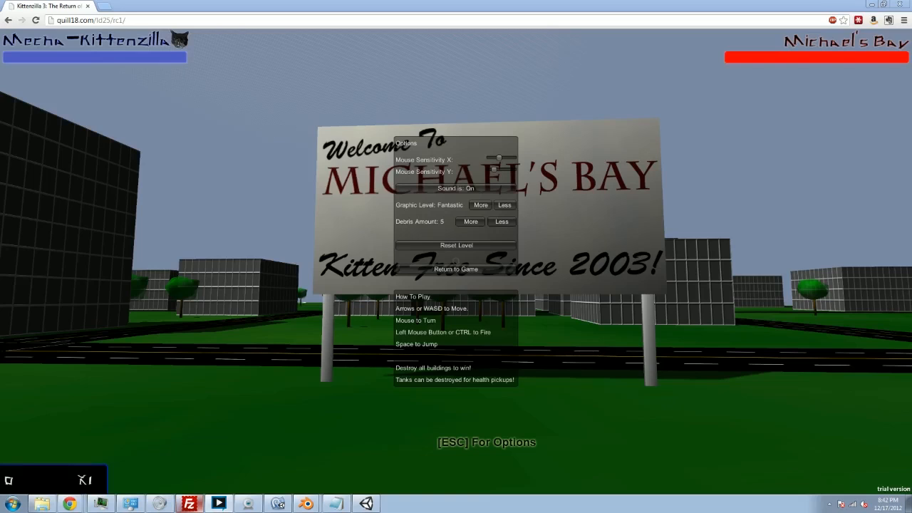
Resume the Kittenzilla demo, destroy a building, then pause on the options screen.
{"action": "left_click", "coordinate": [456, 269]}
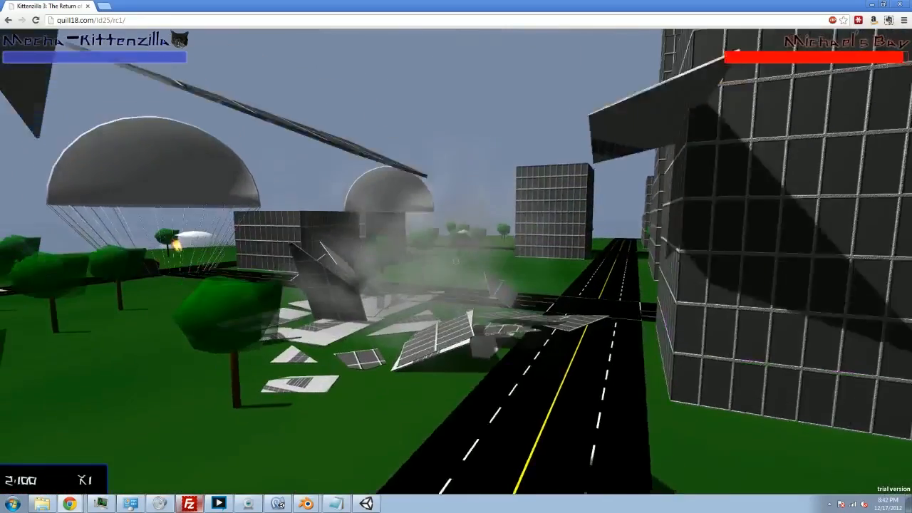
{"action": "key", "text": "Escape"}
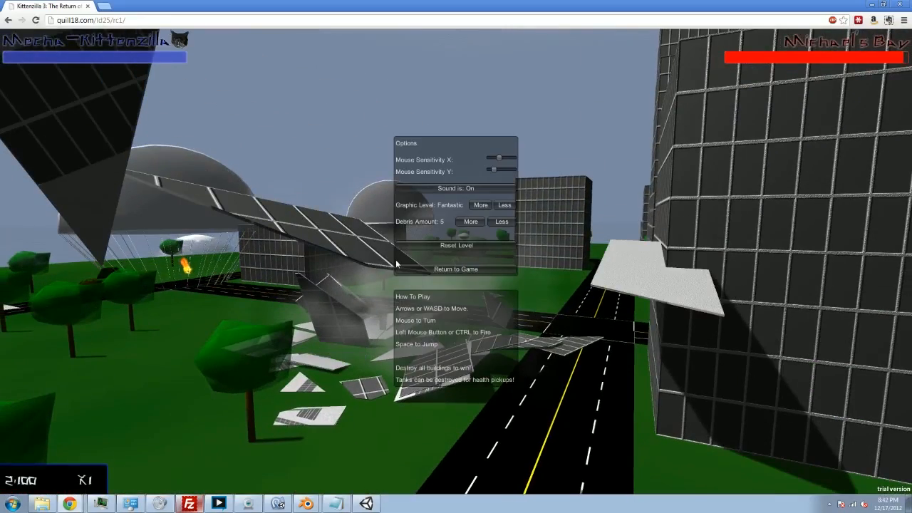
{"action": "mouse_move", "coordinate": [389, 436]}
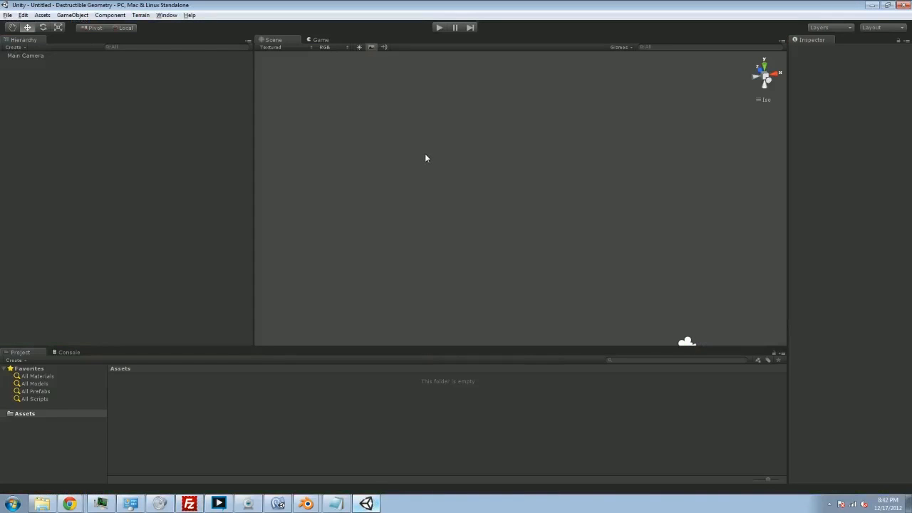
{"action": "mouse_move", "coordinate": [438, 117]}
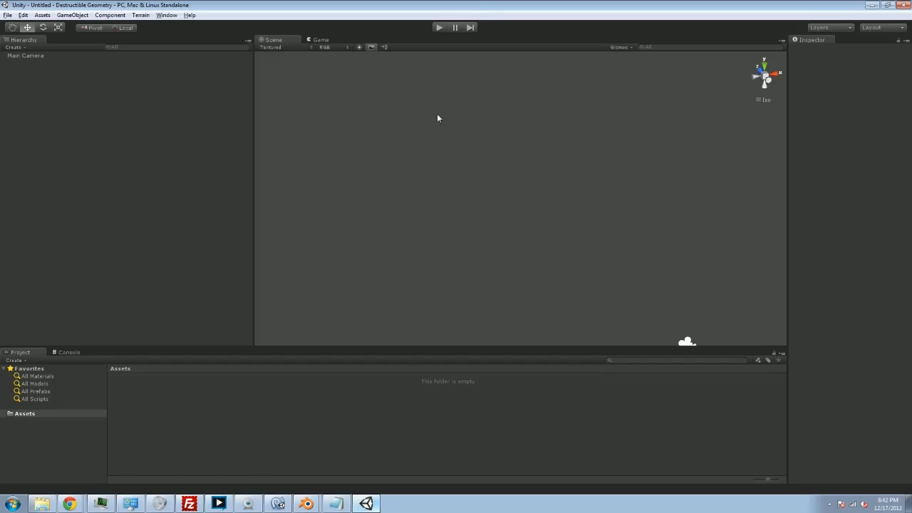
{"action": "mouse_move", "coordinate": [252, 177]}
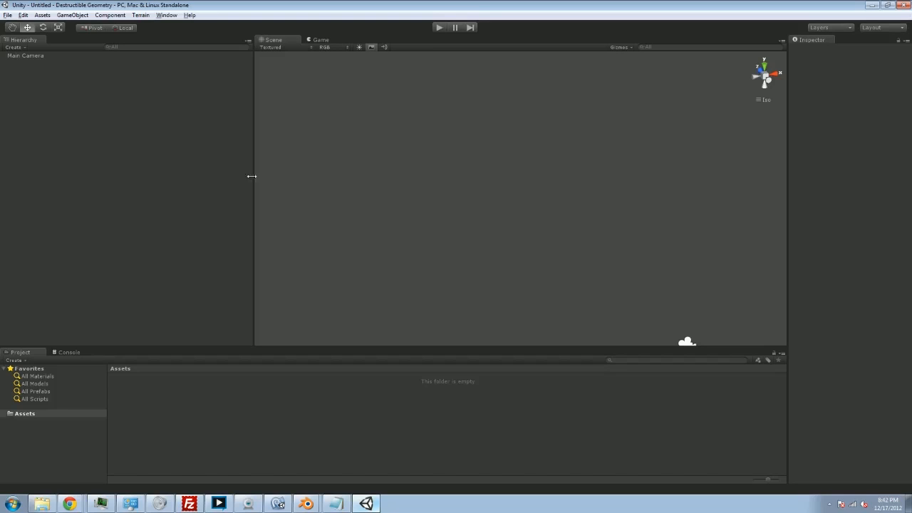
{"action": "mouse_move", "coordinate": [365, 228]}
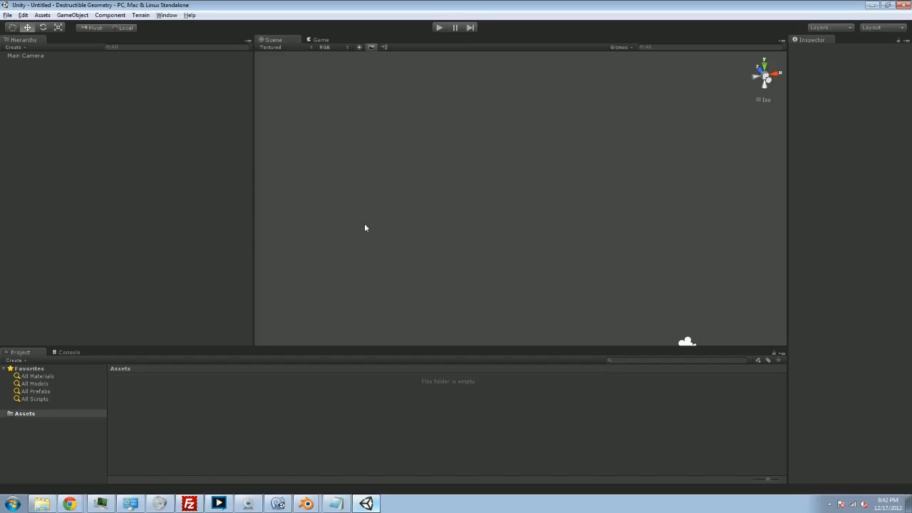
{"action": "mouse_move", "coordinate": [247, 58]}
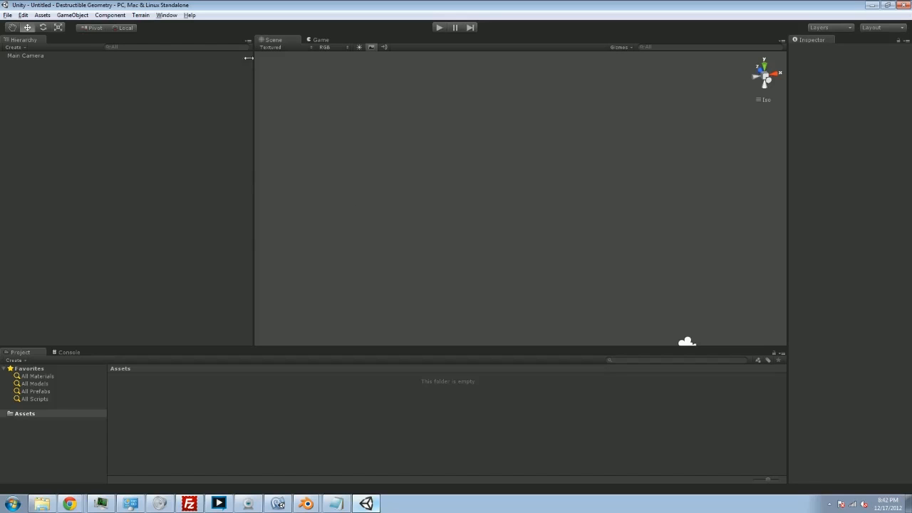
Create a plane via GameObject > Create Other and reset its position to 0,0,0.
{"action": "left_click", "coordinate": [72, 14]}
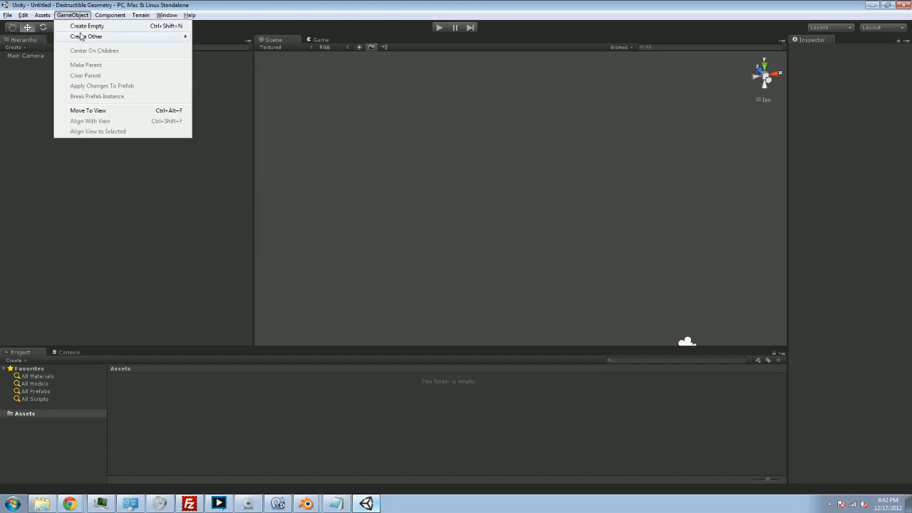
{"action": "left_click", "coordinate": [86, 36]}
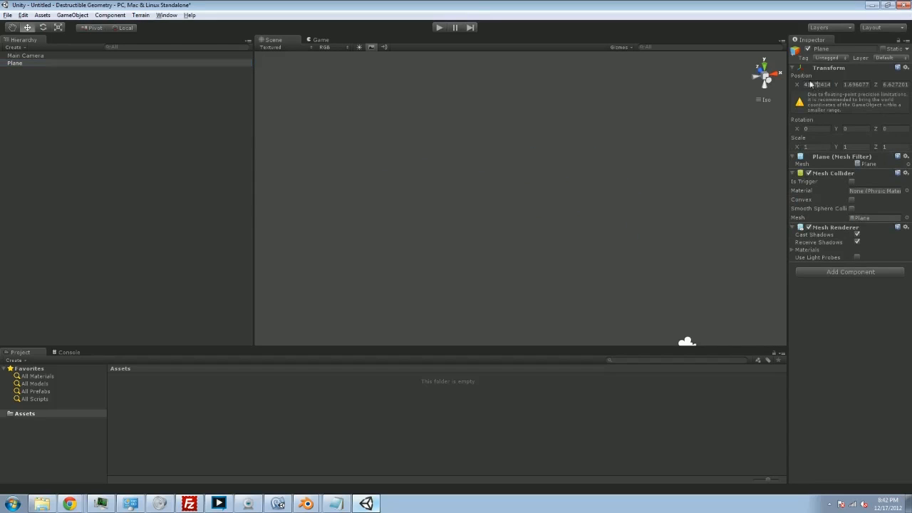
{"action": "triple_click", "coordinate": [817, 84]}
{"action": "type", "text": "0"}
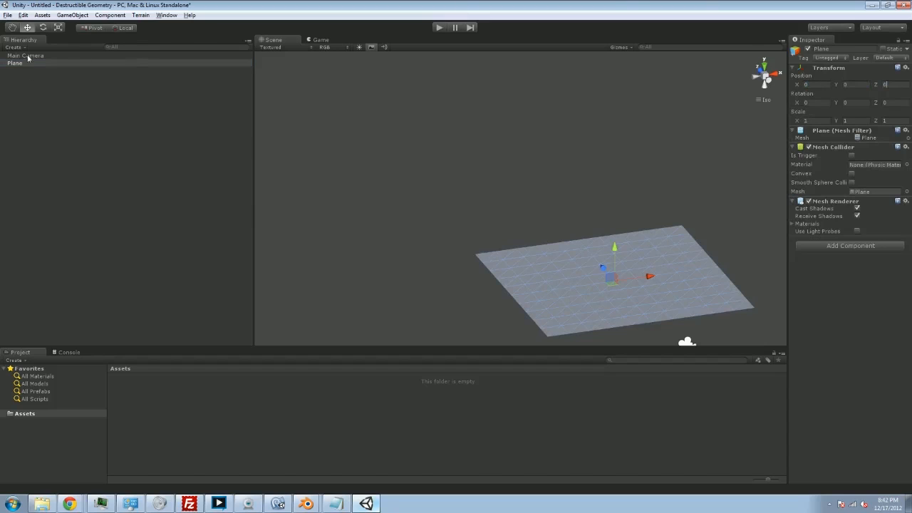
{"action": "left_click", "coordinate": [14, 62]}
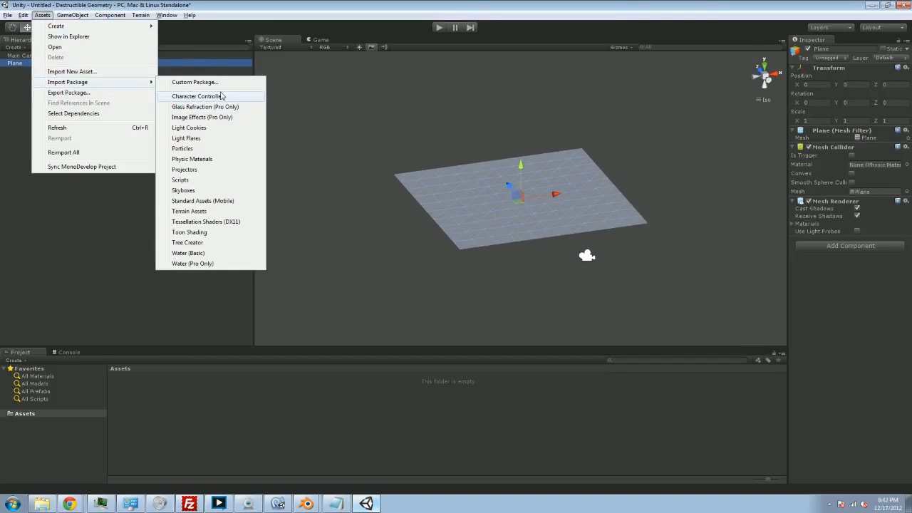
Import all items of the Character Controller package and expand Standard Assets.
{"action": "left_click", "coordinate": [196, 96]}
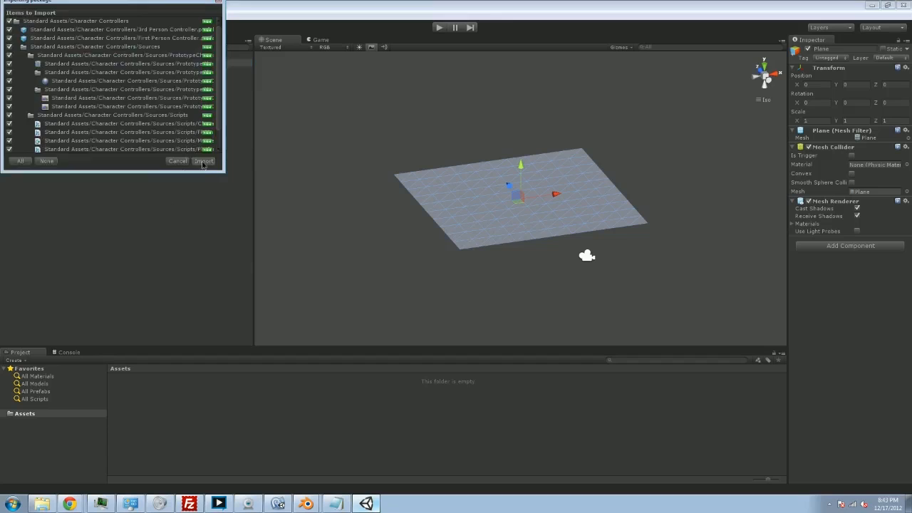
{"action": "left_click", "coordinate": [203, 160]}
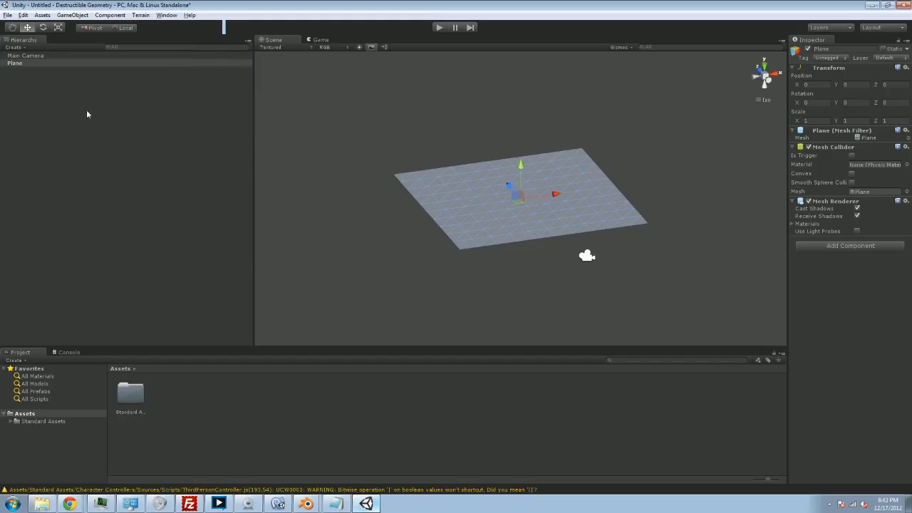
{"action": "left_click", "coordinate": [10, 420]}
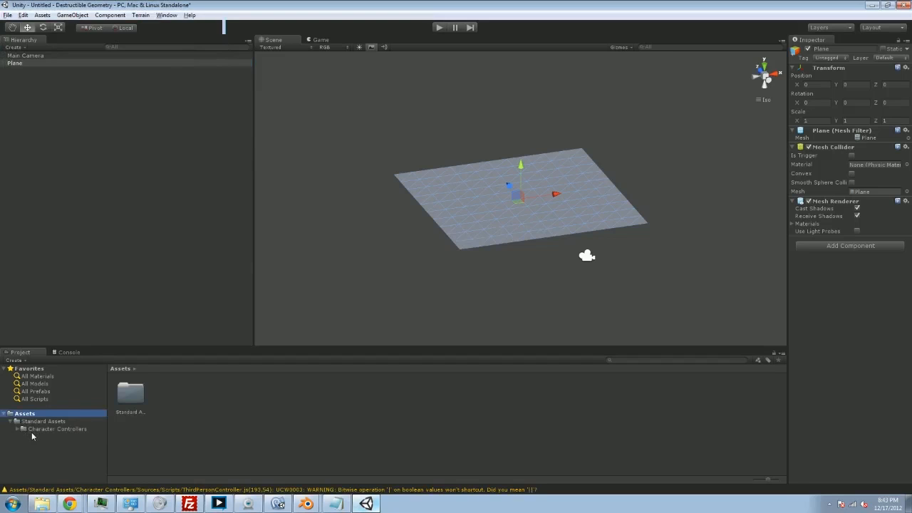
Place the First Person Controller from Character Controllers into the scene and select it.
{"action": "left_click", "coordinate": [57, 428]}
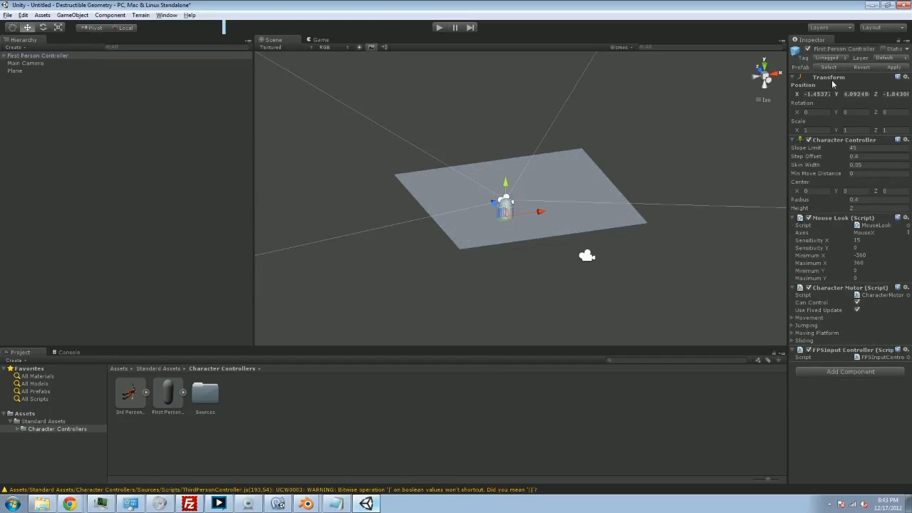
{"action": "mouse_move", "coordinate": [571, 145]}
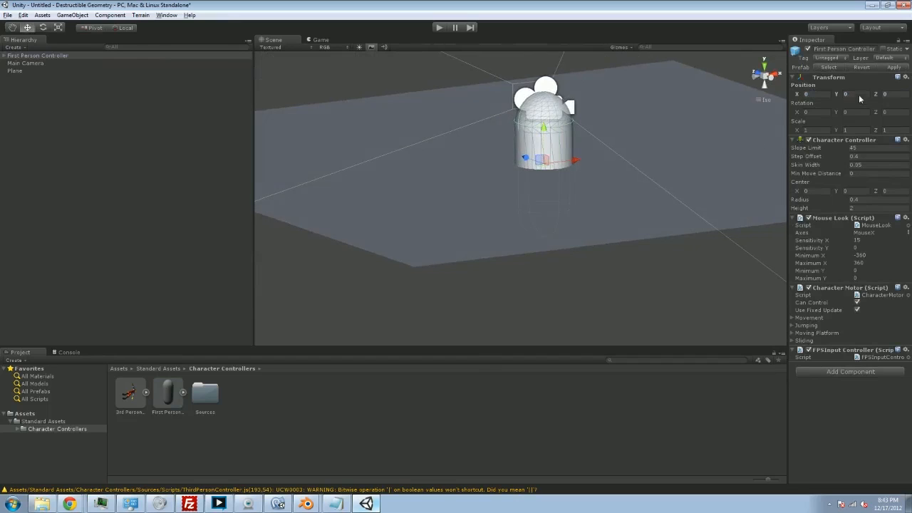
{"action": "left_click", "coordinate": [15, 71]}
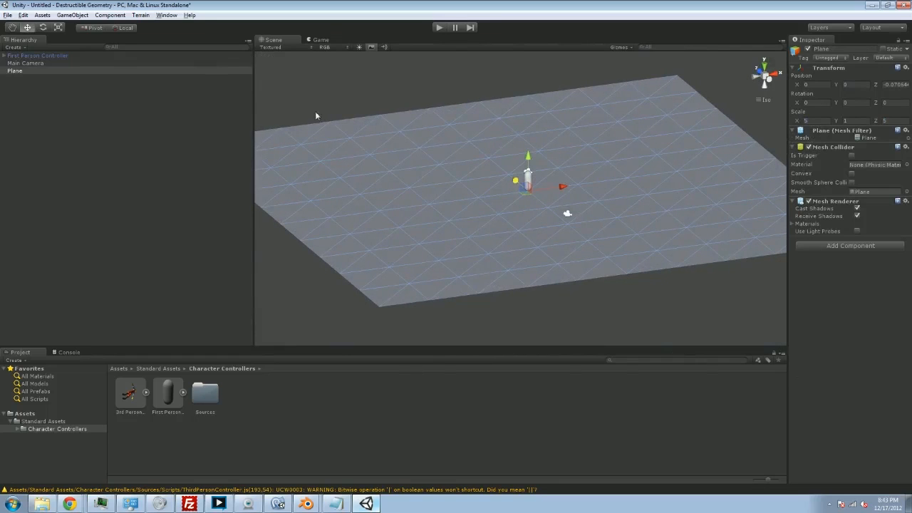
{"action": "left_click", "coordinate": [37, 56]}
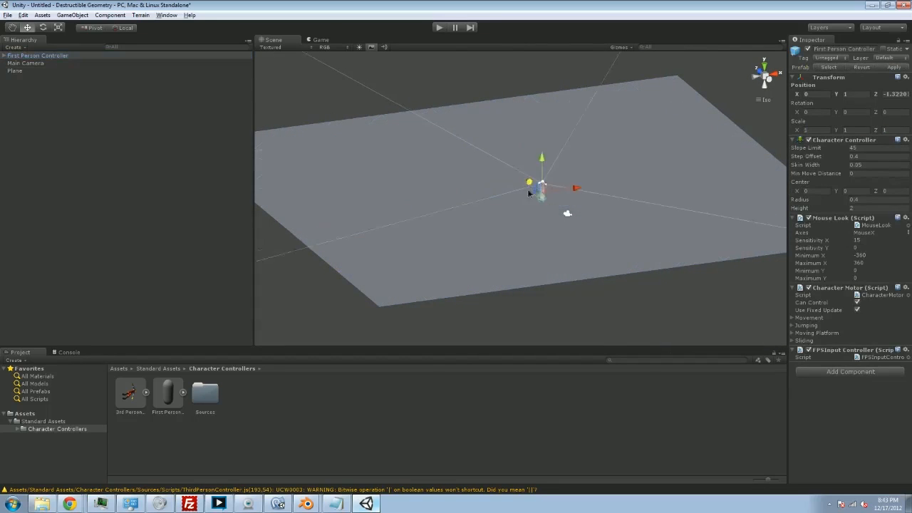
{"action": "left_click", "coordinate": [14, 70]}
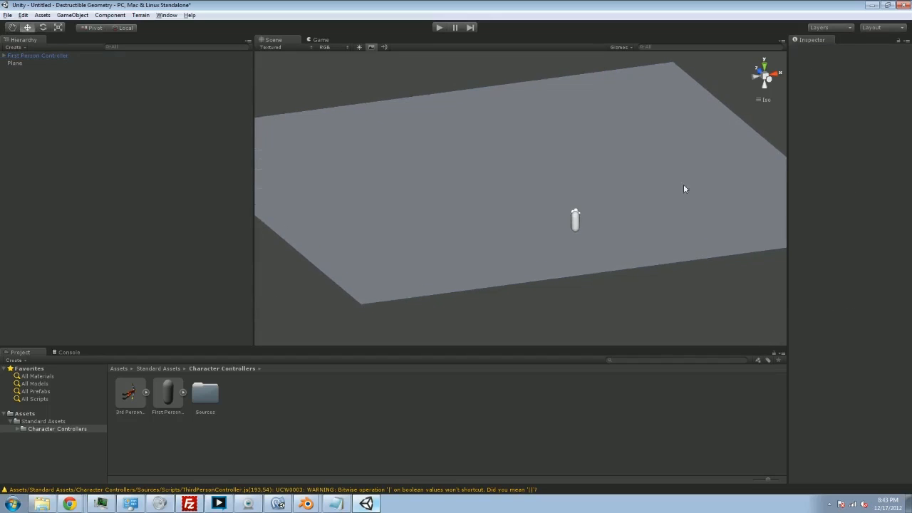
Play-test the scene as the First Person Controller, then stop the test.
{"action": "left_click_drag", "start_coordinate": [683, 189], "coordinate": [449, 69]}
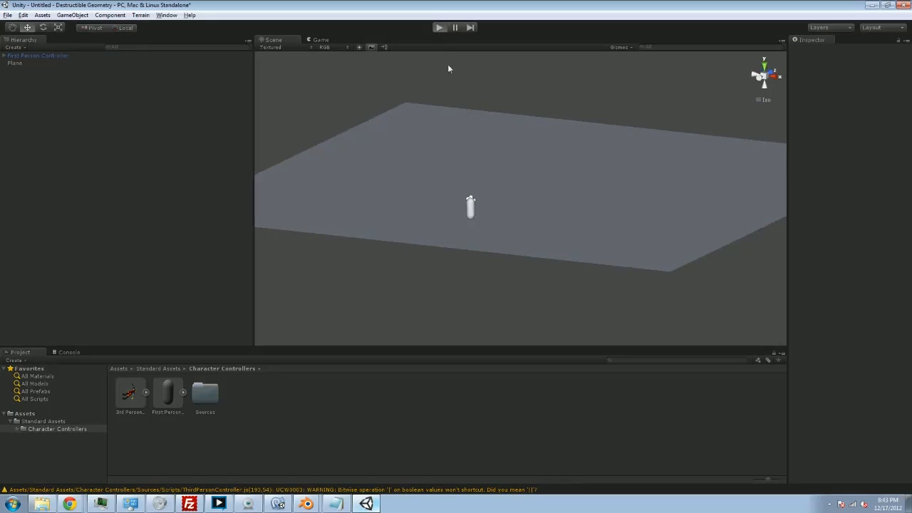
{"action": "left_click", "coordinate": [439, 27]}
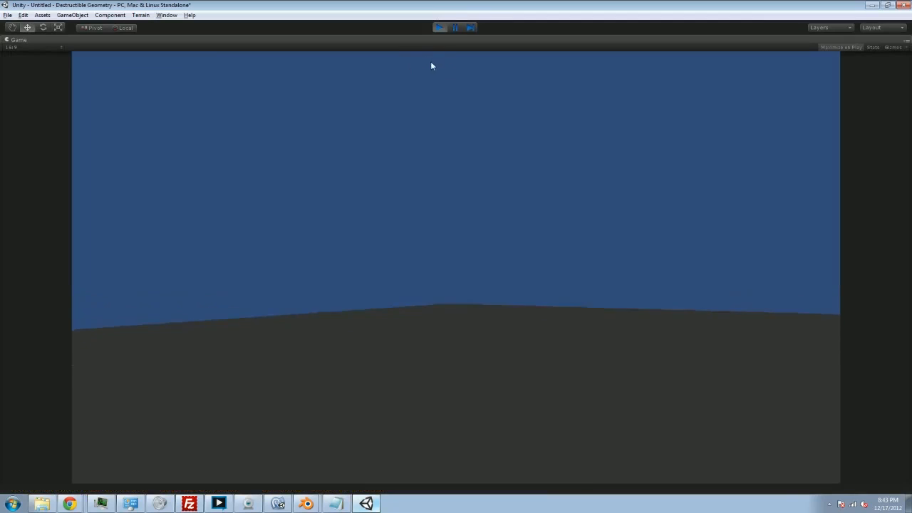
{"action": "left_click", "coordinate": [438, 27]}
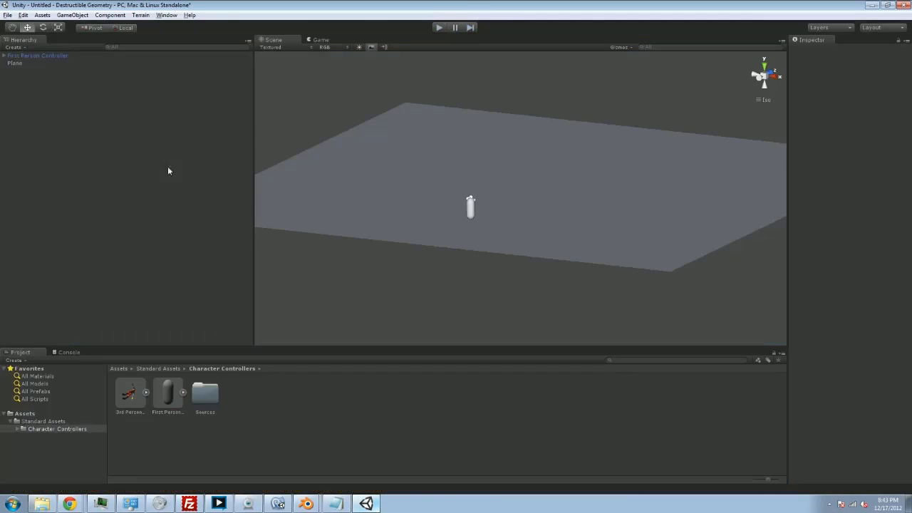
{"action": "left_click", "coordinate": [72, 15]}
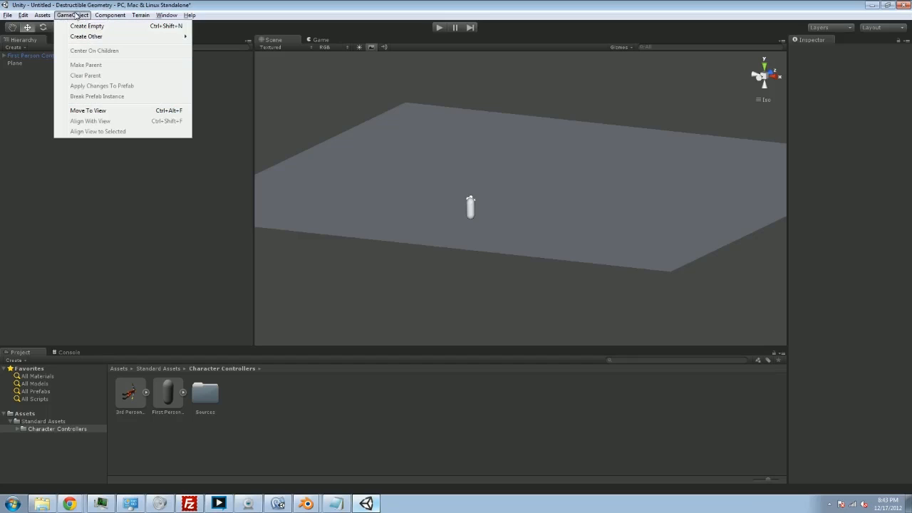
Add a Directional Light and open its Shadow Type choices in the Inspector.
{"action": "left_click", "coordinate": [86, 36]}
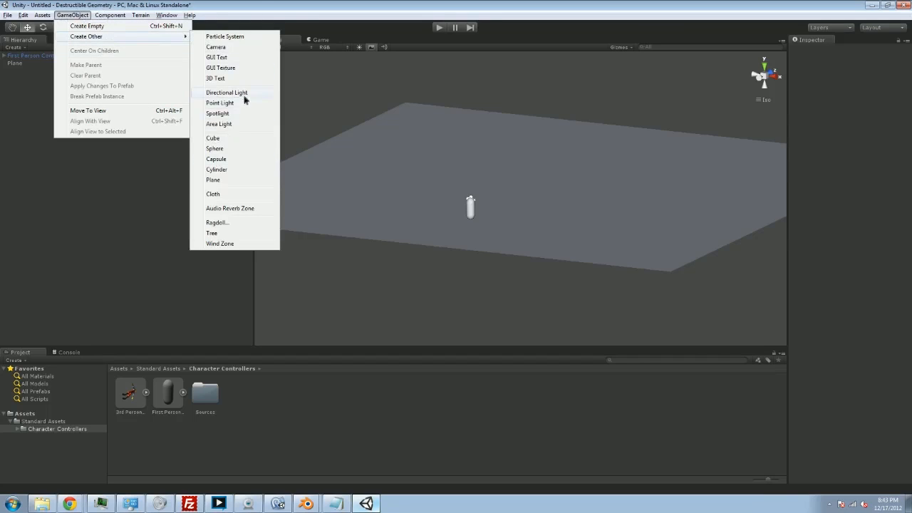
{"action": "left_click", "coordinate": [226, 92]}
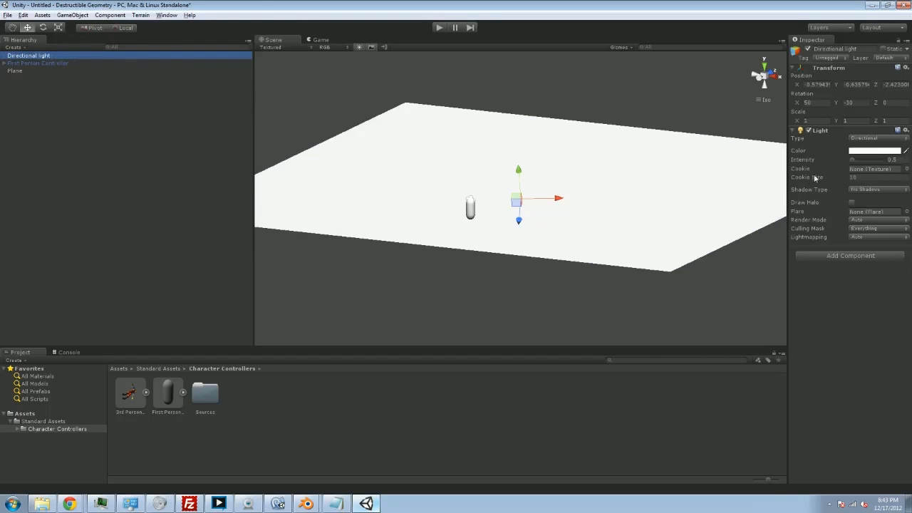
{"action": "mouse_move", "coordinate": [885, 191]}
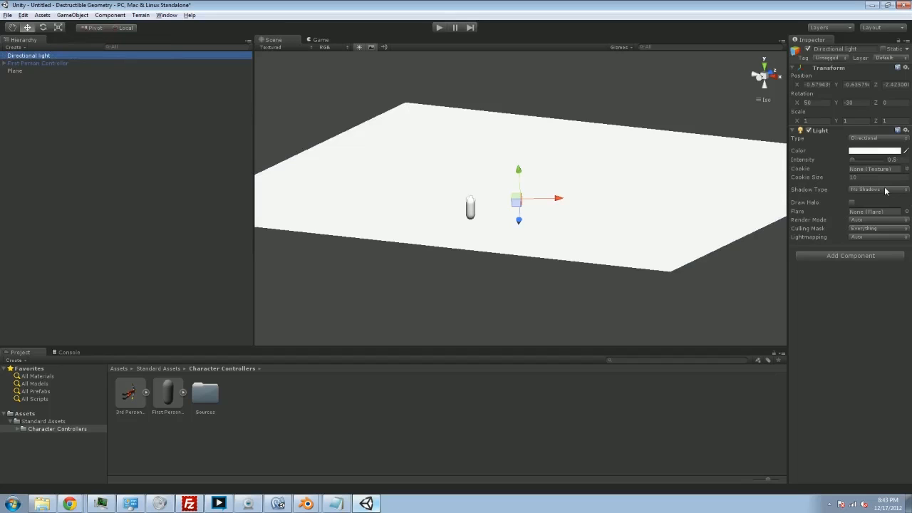
{"action": "left_click", "coordinate": [876, 189]}
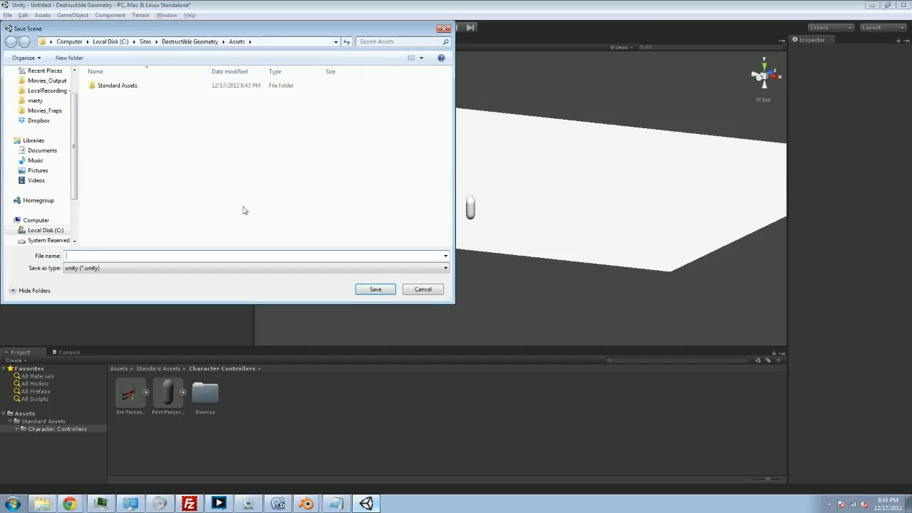
{"action": "mouse_move", "coordinate": [240, 81]}
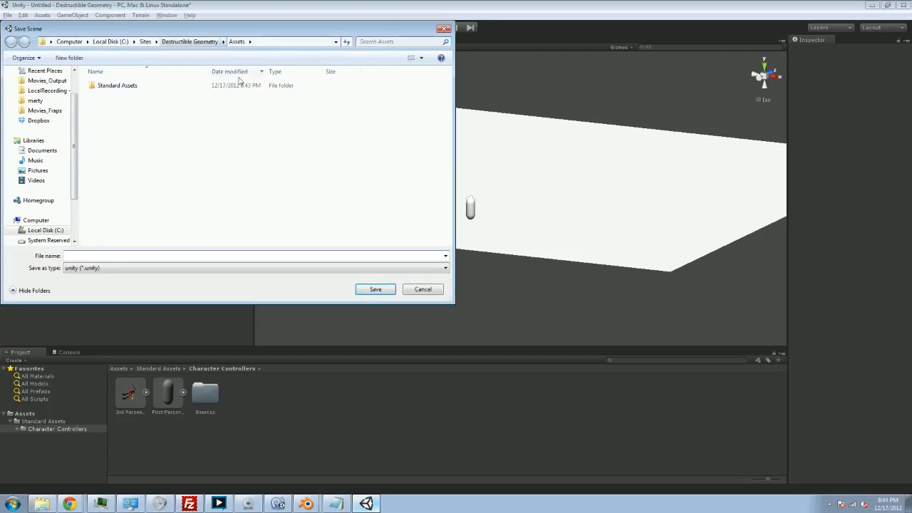
Save the scene as 'scene' and view the Assets folder contents.
{"action": "type", "text": "test"}
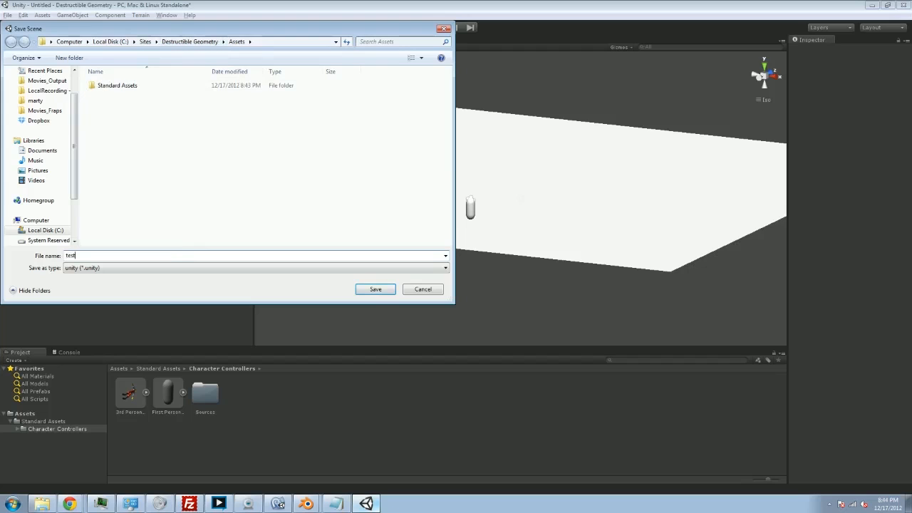
{"action": "type", "text": "sce"}
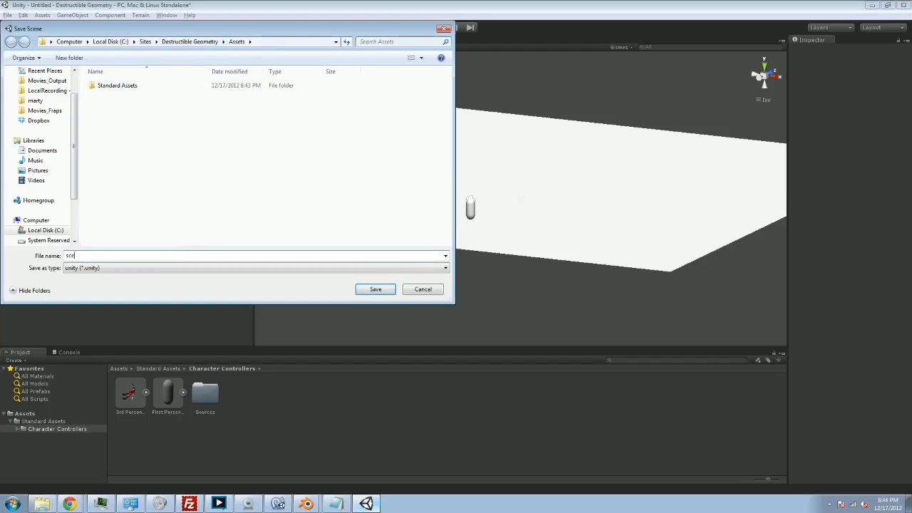
{"action": "left_click", "coordinate": [375, 289]}
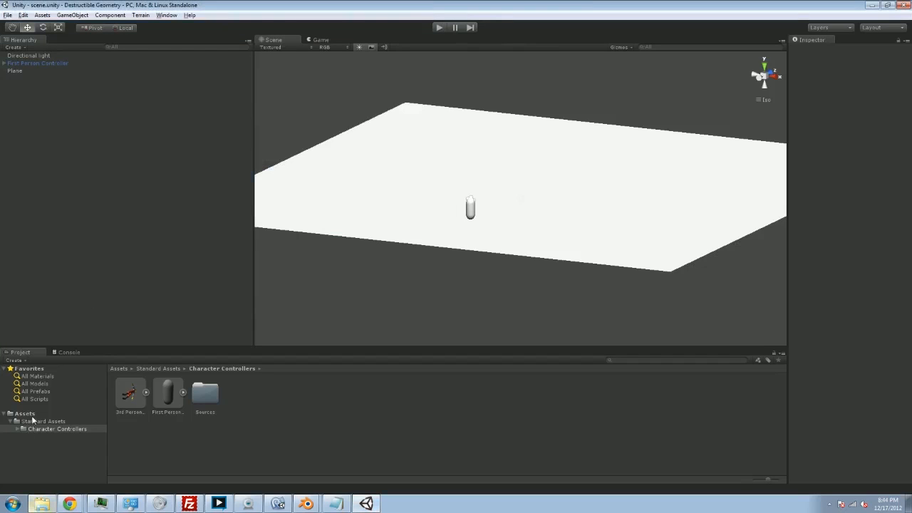
{"action": "left_click", "coordinate": [25, 413]}
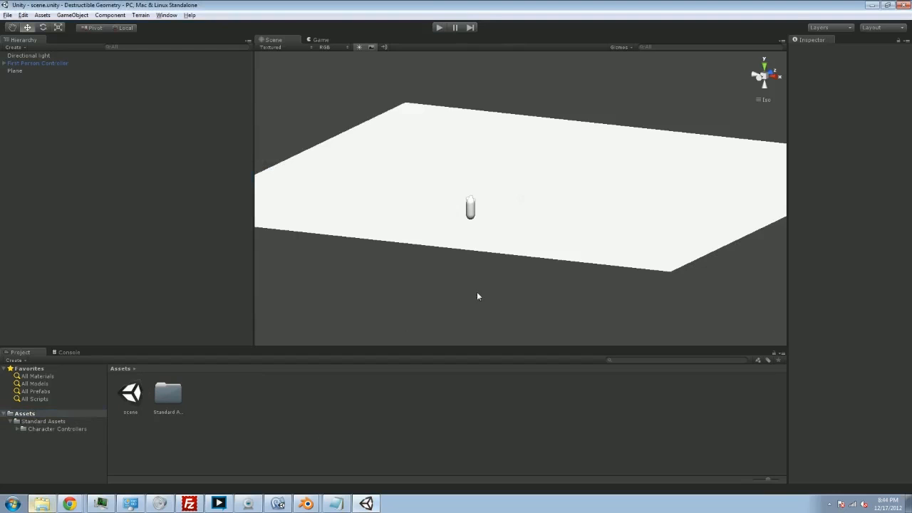
Orbit the Scene view around the plane and open the GameObject creation options.
{"action": "left_click_drag", "start_coordinate": [478, 296], "coordinate": [423, 259]}
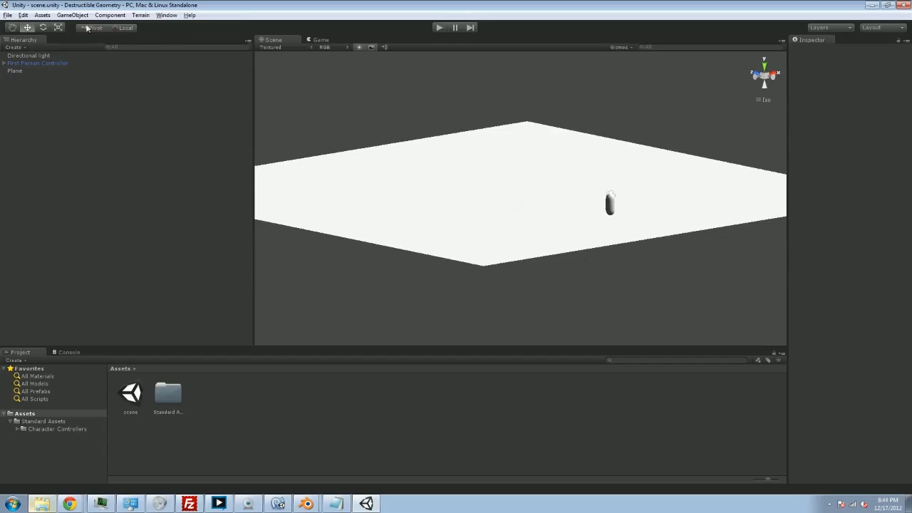
{"action": "left_click", "coordinate": [73, 15]}
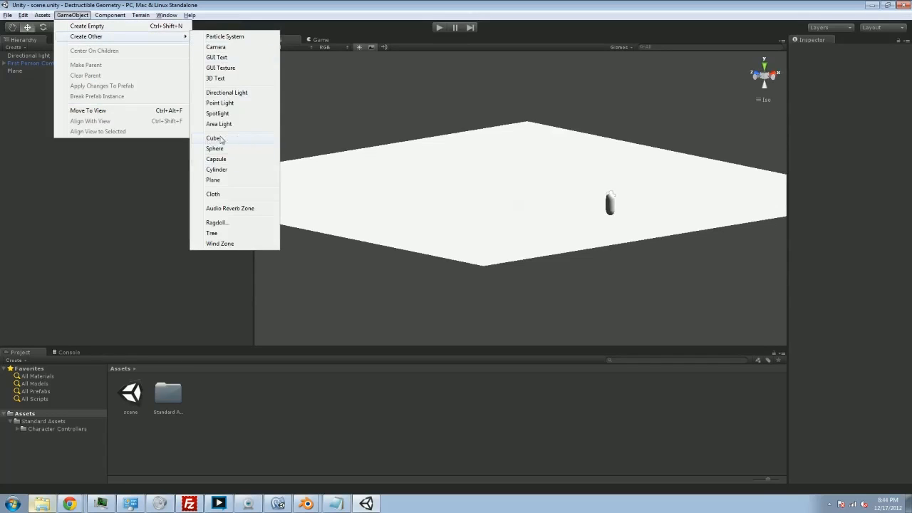
{"action": "mouse_move", "coordinate": [238, 139]}
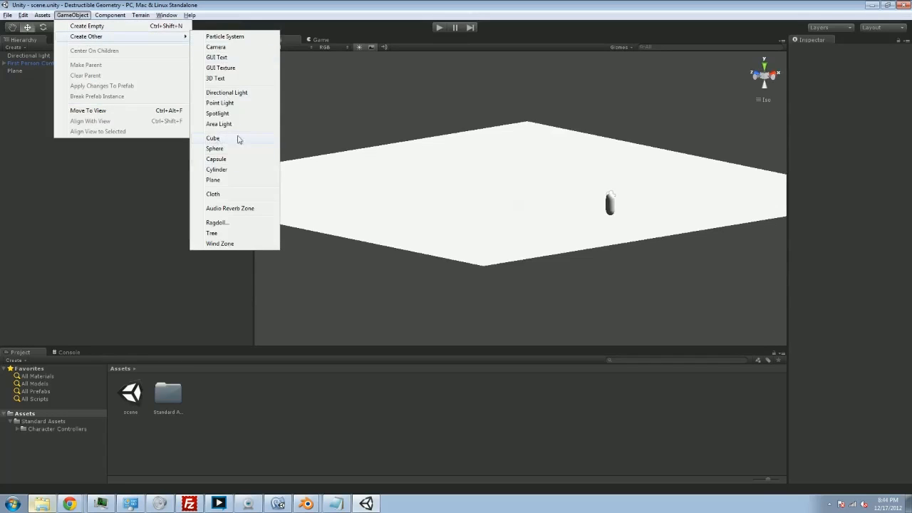
{"action": "mouse_move", "coordinate": [217, 142]}
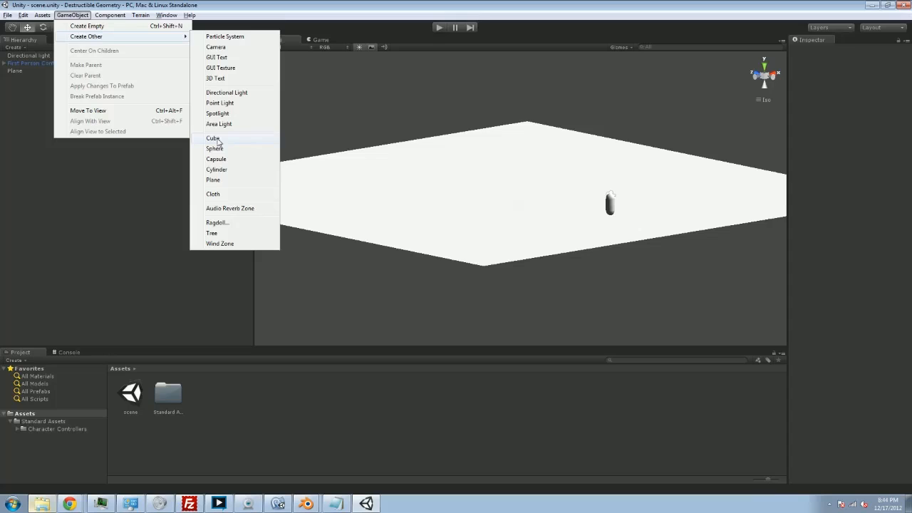